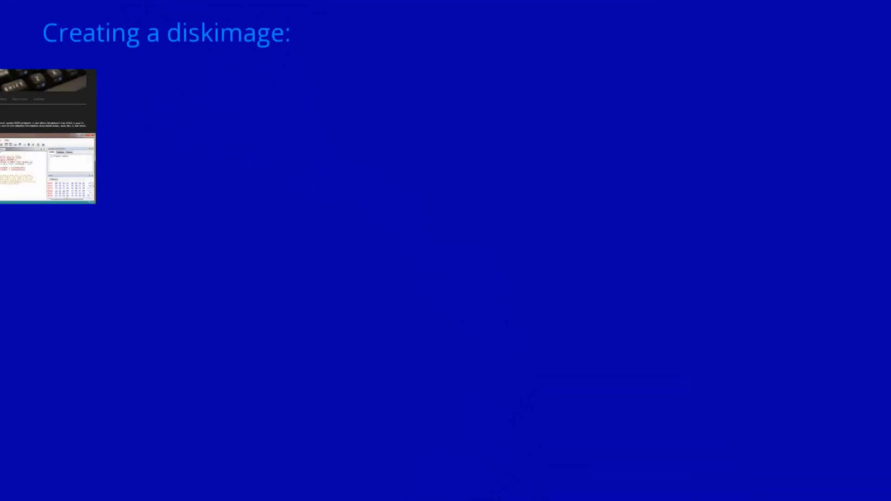
- Reveal the install steps for CBM prg Studio and the VICE emulator on the slide
{"action": "key", "text": "Right"}
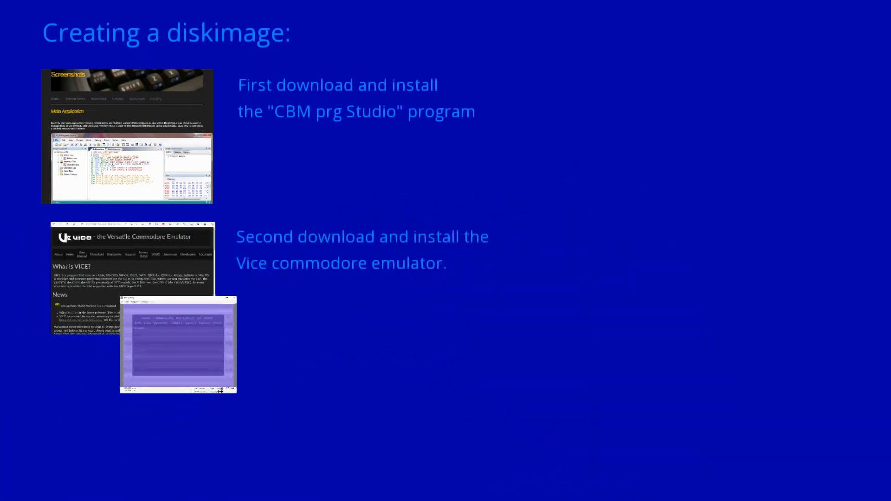
{"action": "type", "text": "Creating a re"}
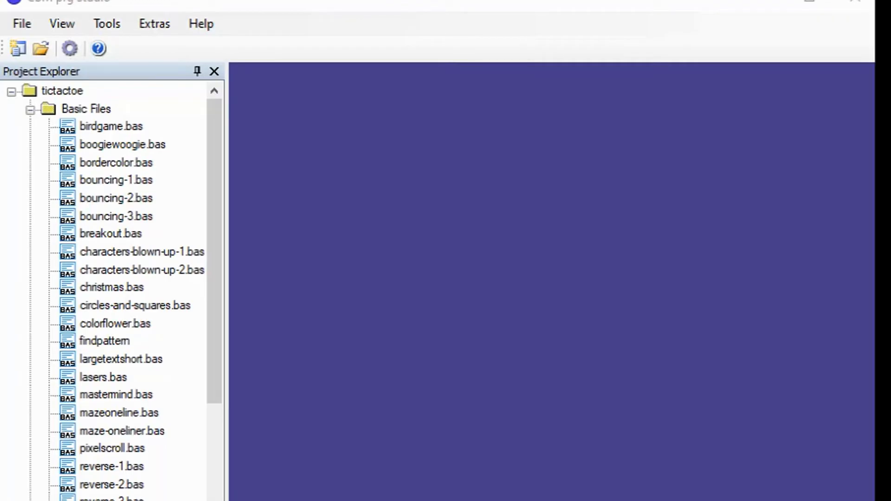
- Open mastermind.bas from Project Explorer and generate its .prg file
{"action": "left_click", "coordinate": [116, 394]}
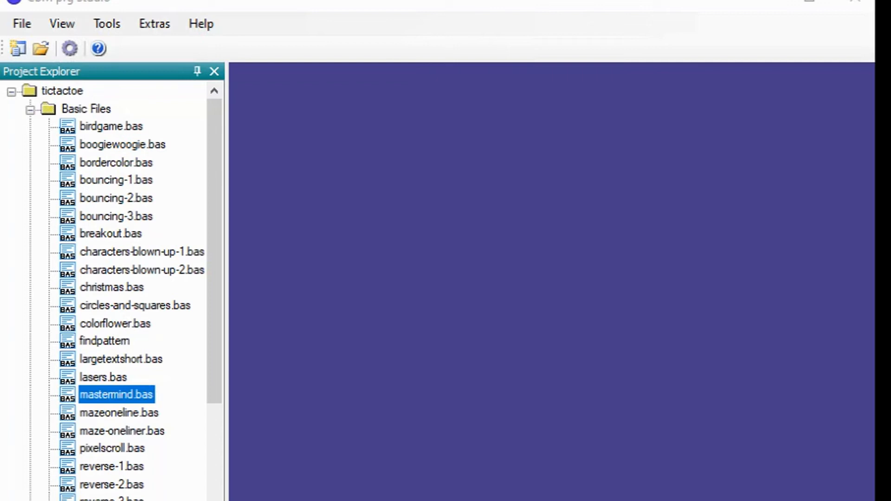
{"action": "double_click", "coordinate": [116, 395]}
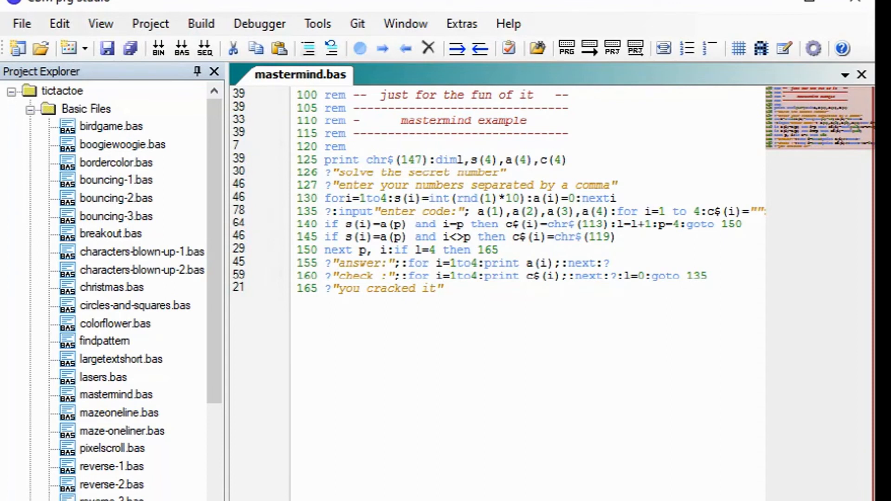
{"action": "mouse_move", "coordinate": [567, 48]}
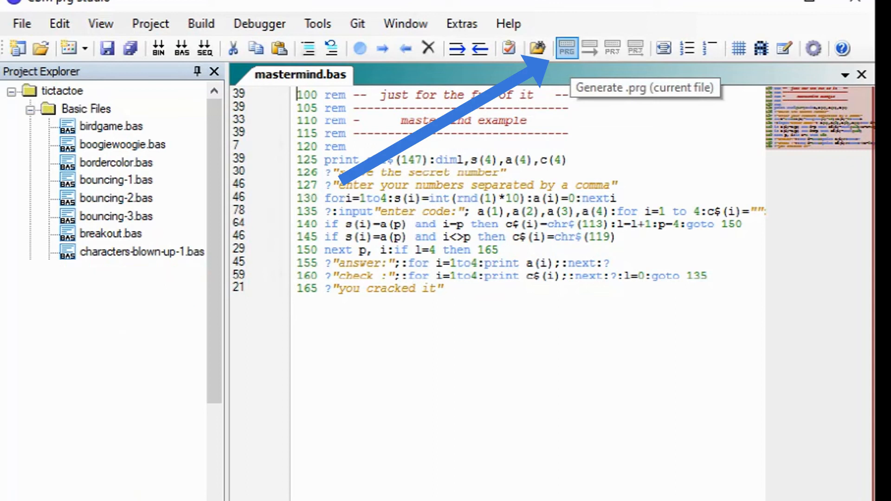
{"action": "left_click", "coordinate": [565, 48]}
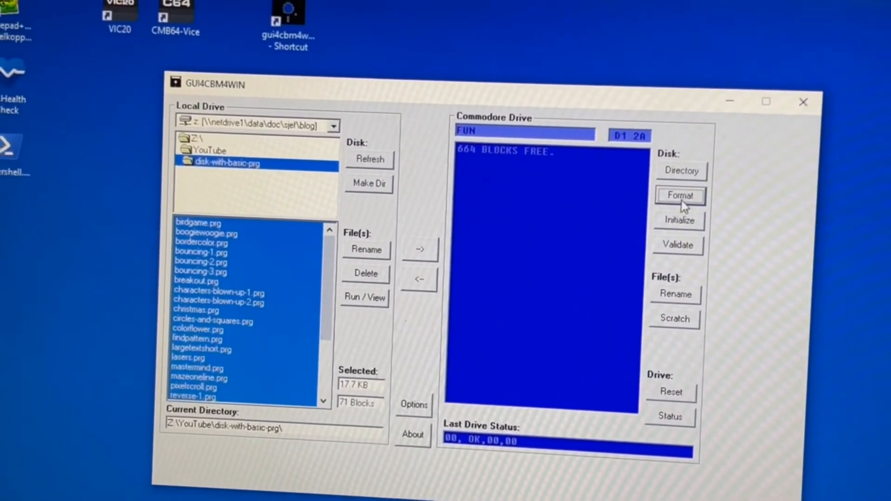
- Format the floppy as 'disk' with ID a1, accepting the data-erase warning
{"action": "left_click", "coordinate": [680, 196]}
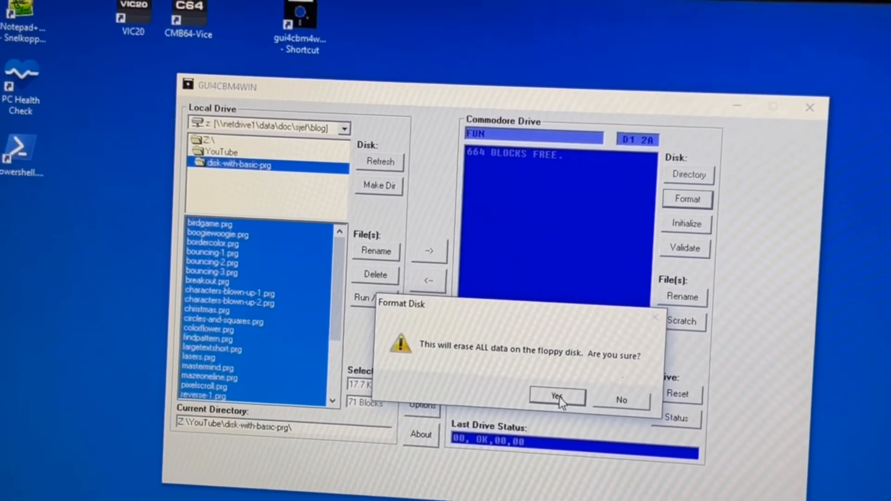
{"action": "left_click", "coordinate": [557, 396]}
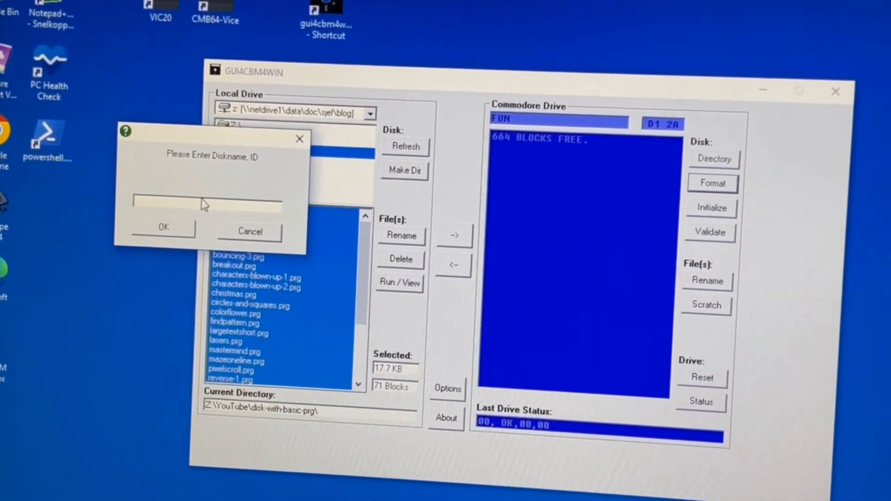
{"action": "type", "text": "d"}
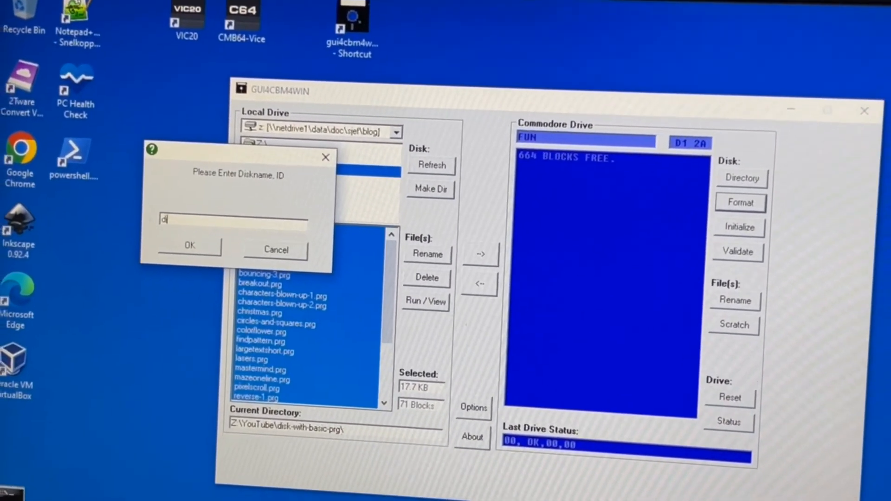
{"action": "type", "text": "isk"}
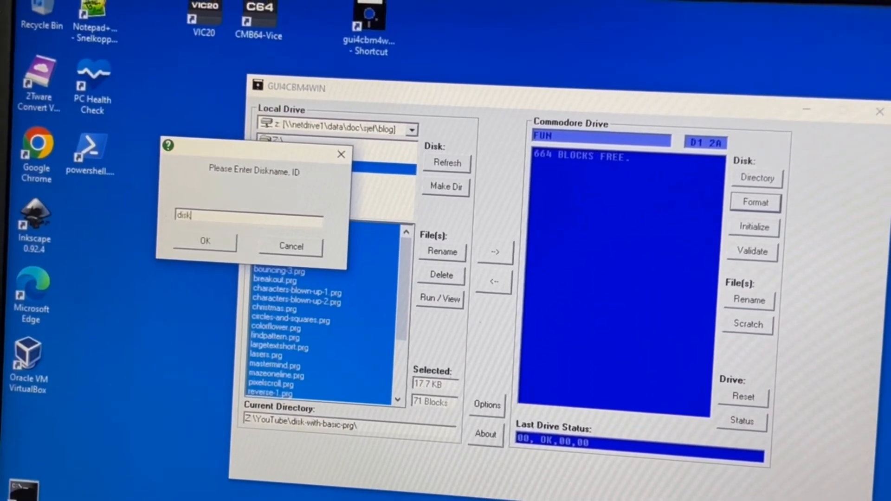
{"action": "type", "text": ",a"}
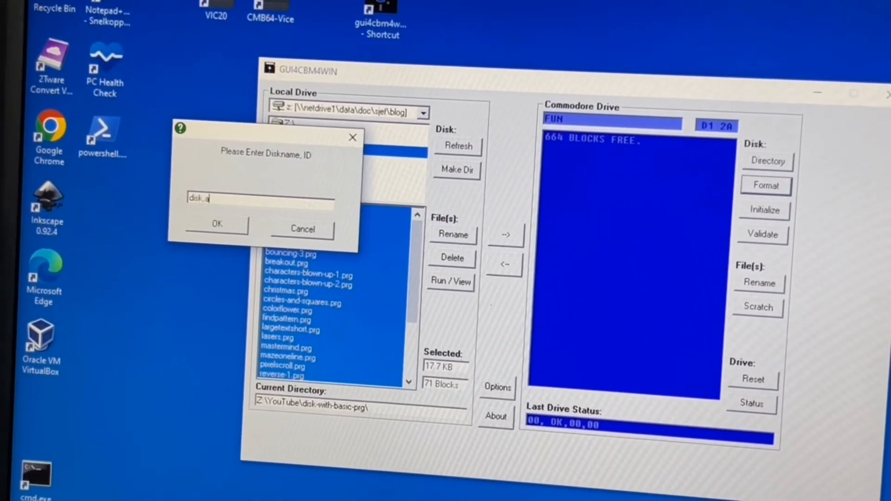
{"action": "type", "text": "1"}
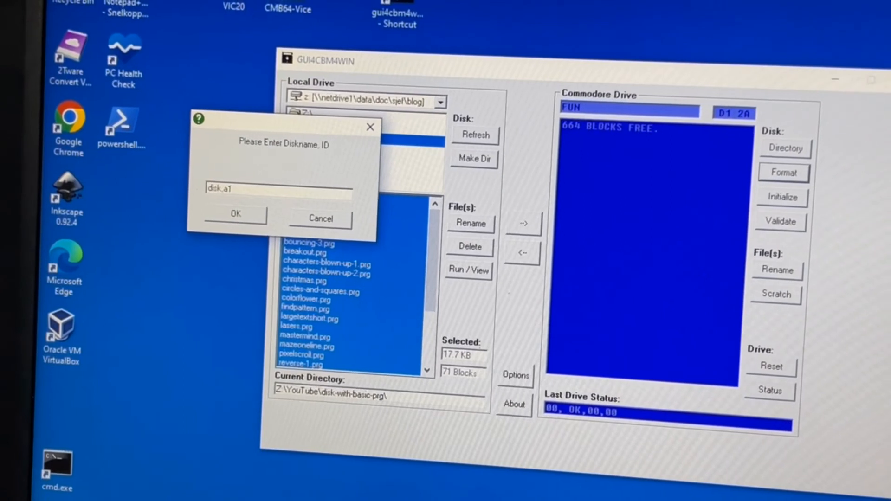
{"action": "left_click", "coordinate": [236, 214]}
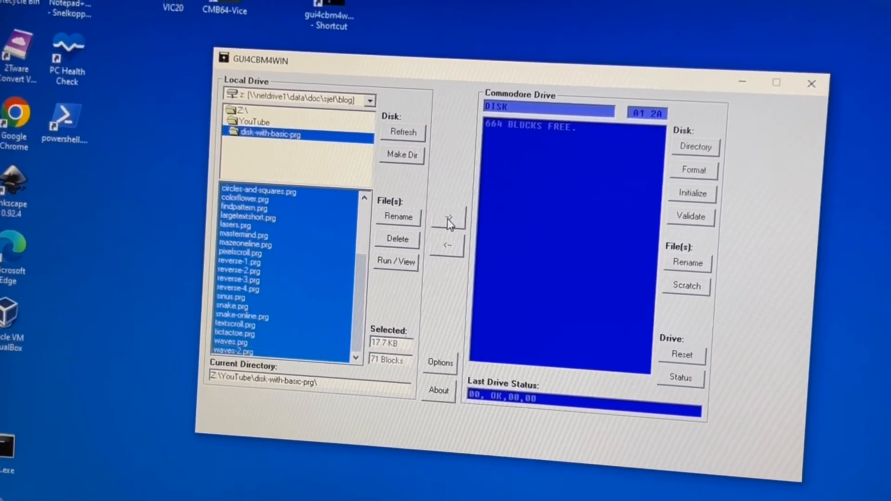
- Copy the selected .prg files, starting with birdgame.prg, onto the DISK floppy
{"action": "left_click", "coordinate": [448, 222]}
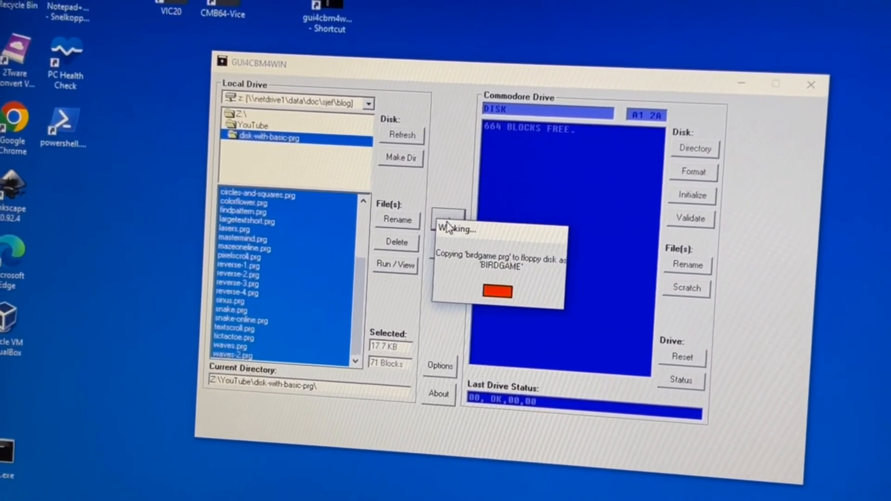